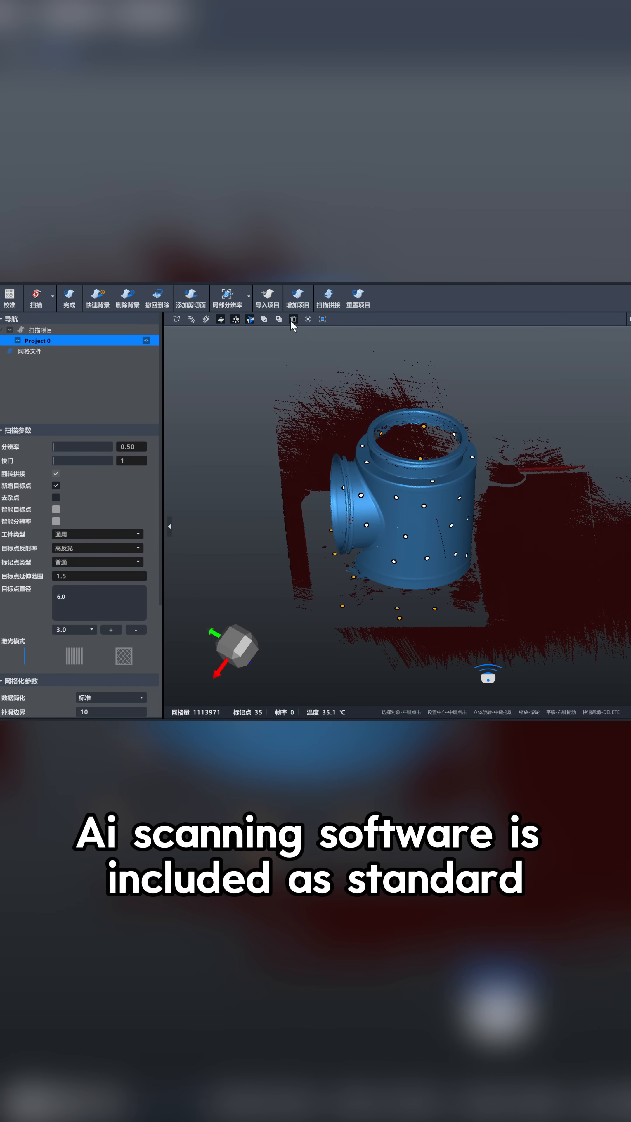
Step: Delete the red background noise points and finish the scan to build the smooth mesh
click(69, 296)
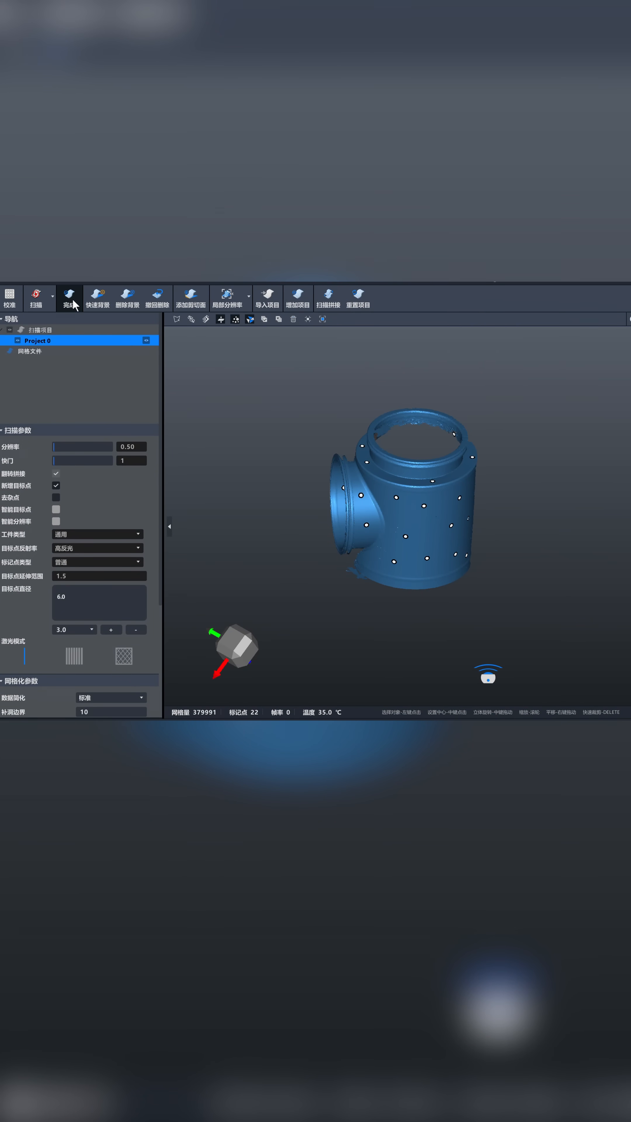
click(70, 294)
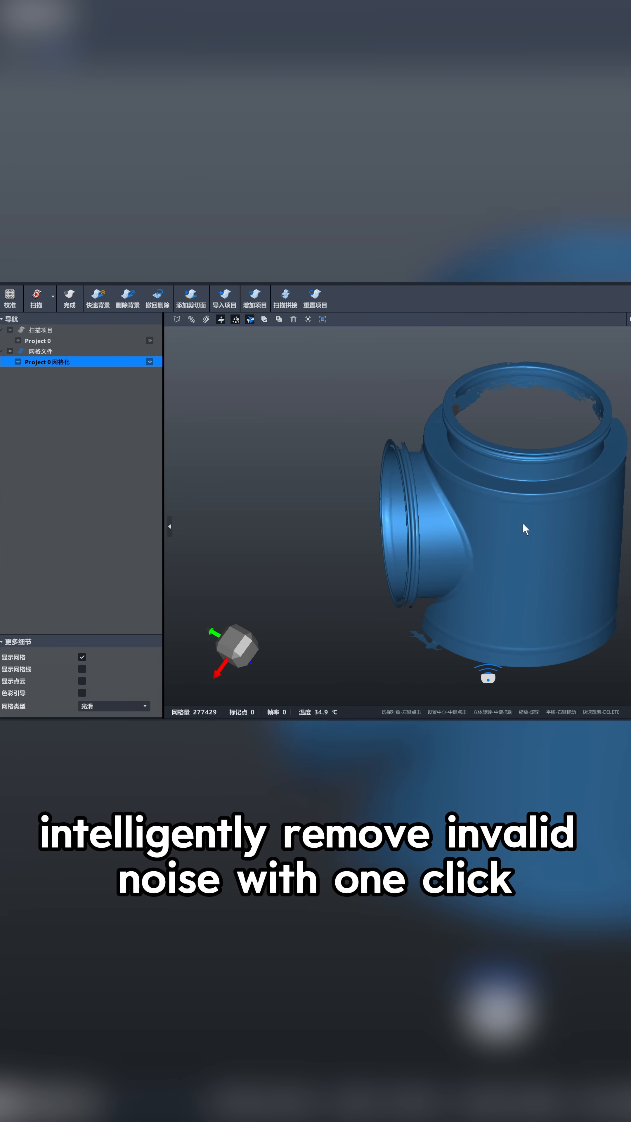